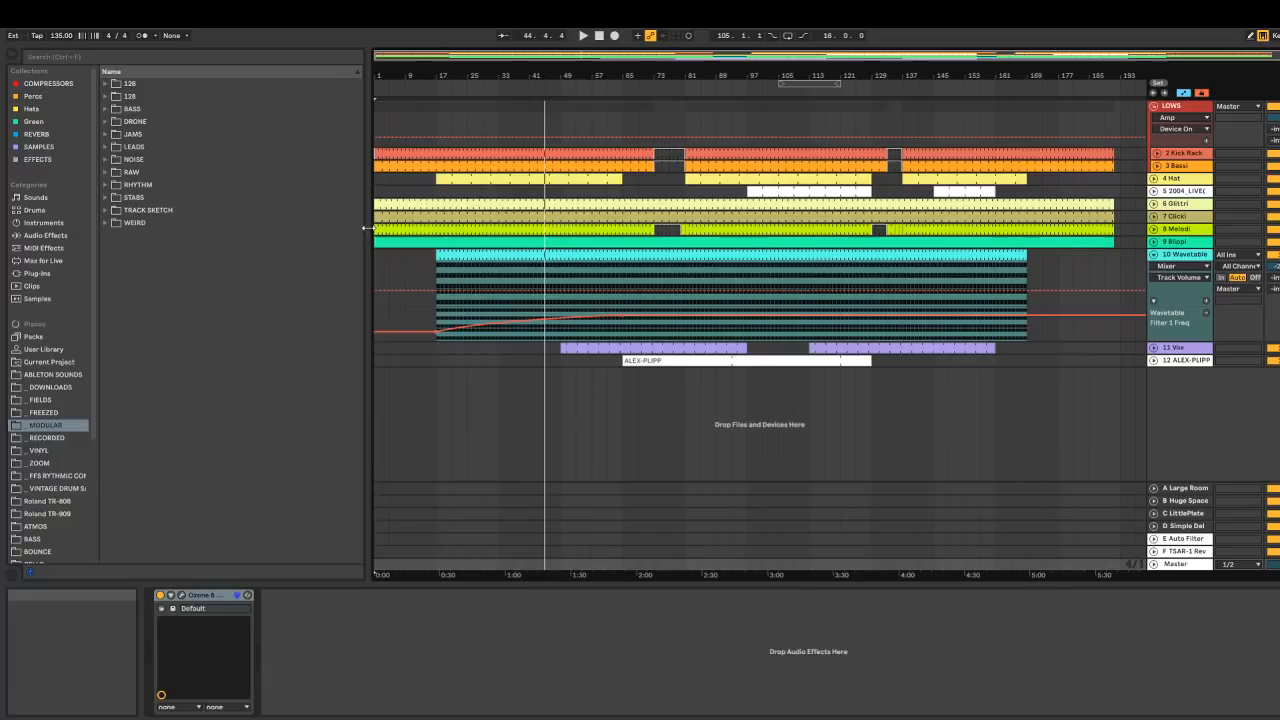
mouse_move(335, 252)
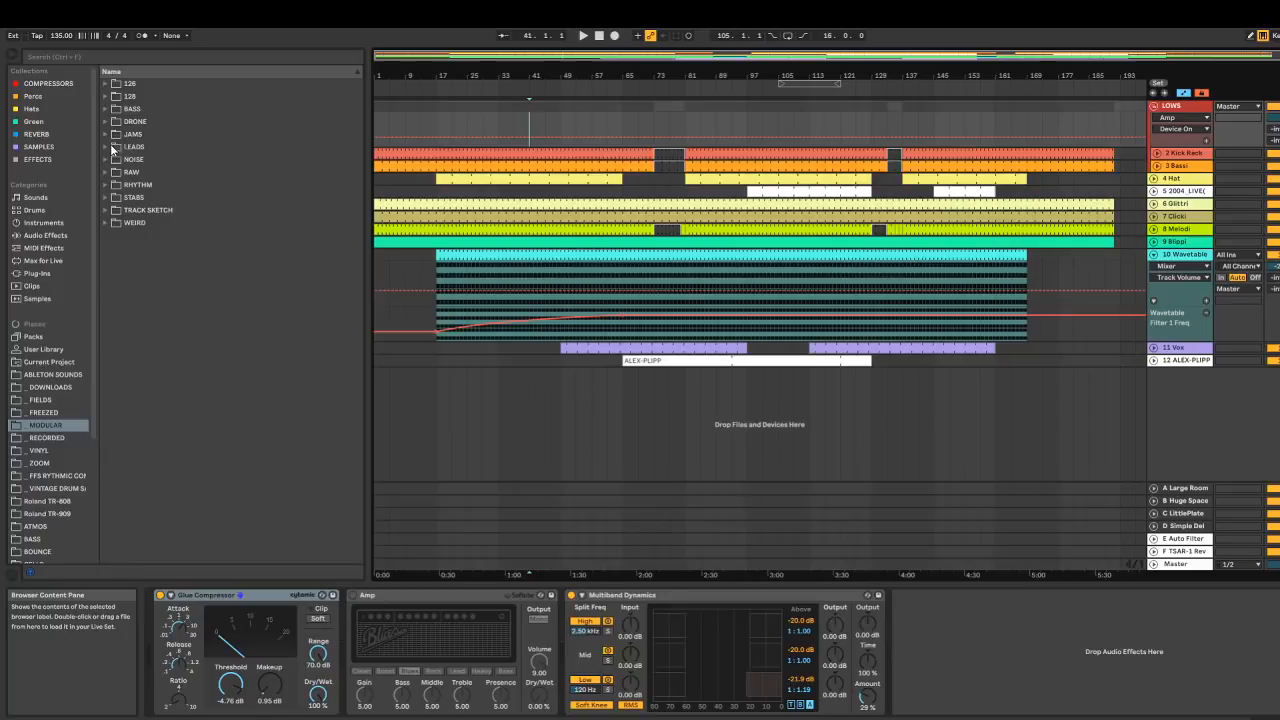
- Expand the JAMS folder and the Dorisburg REC-1 recordings down to 9-Audio 4 (SAMPLES)
left_click(106, 134)
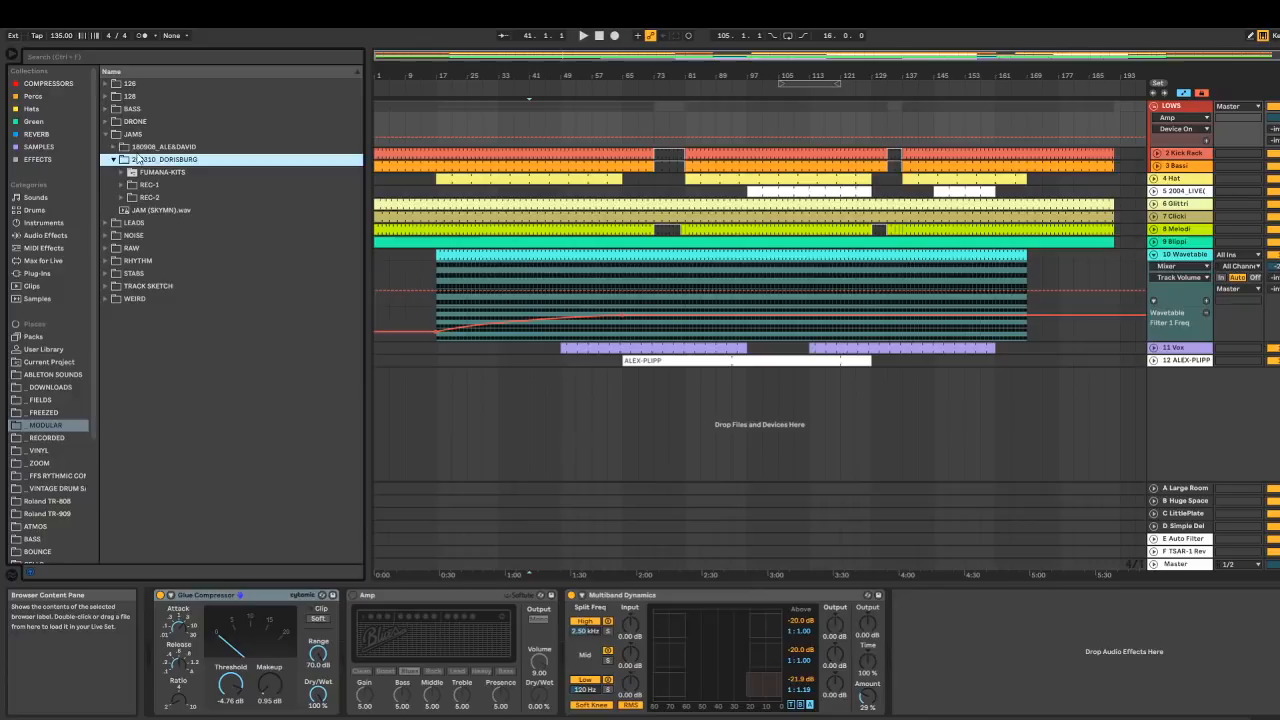
left_click(120, 184)
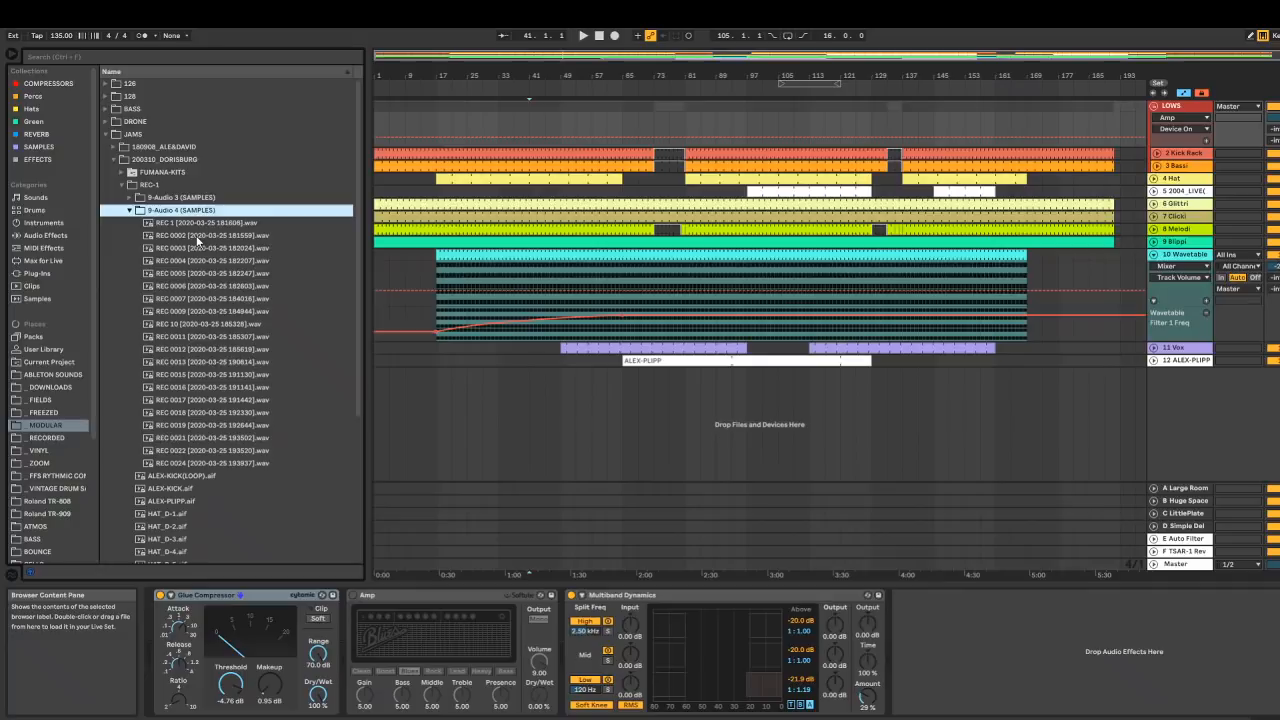
- Preview REC 0002, REC 0004, REC 0007, REC 10 and one more jam recording in turn
left_click(210, 235)
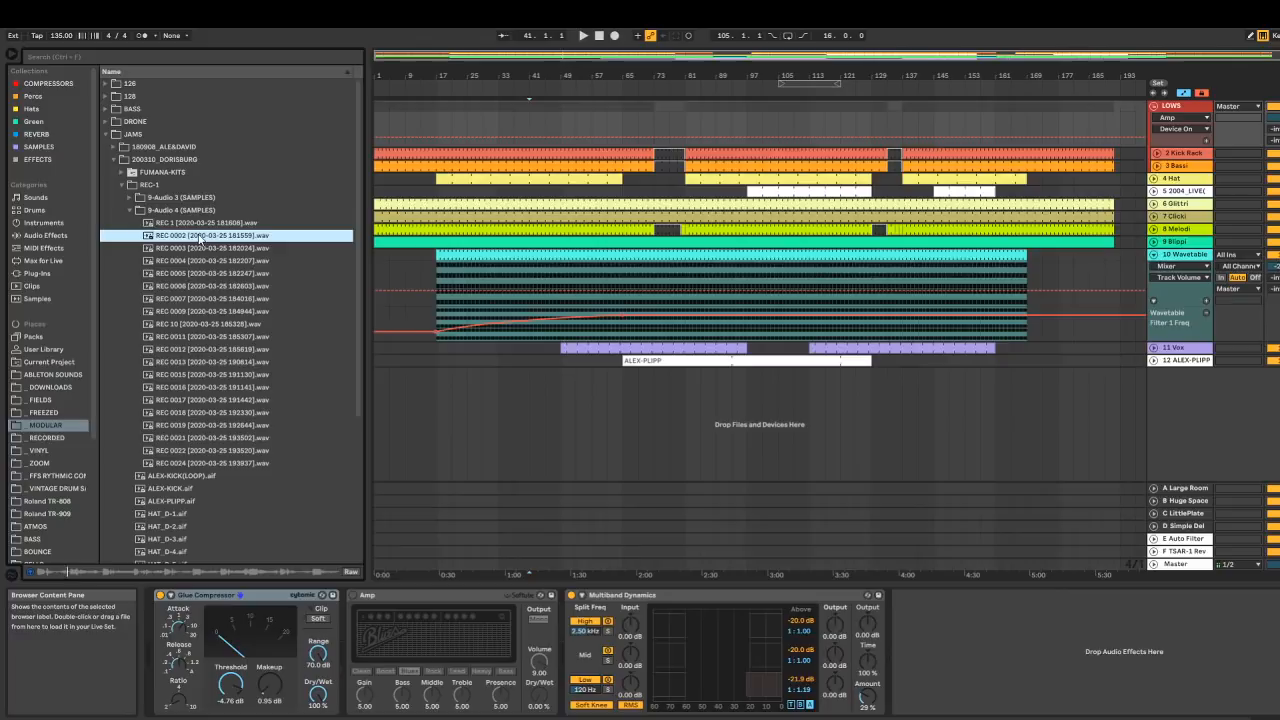
left_click(220, 260)
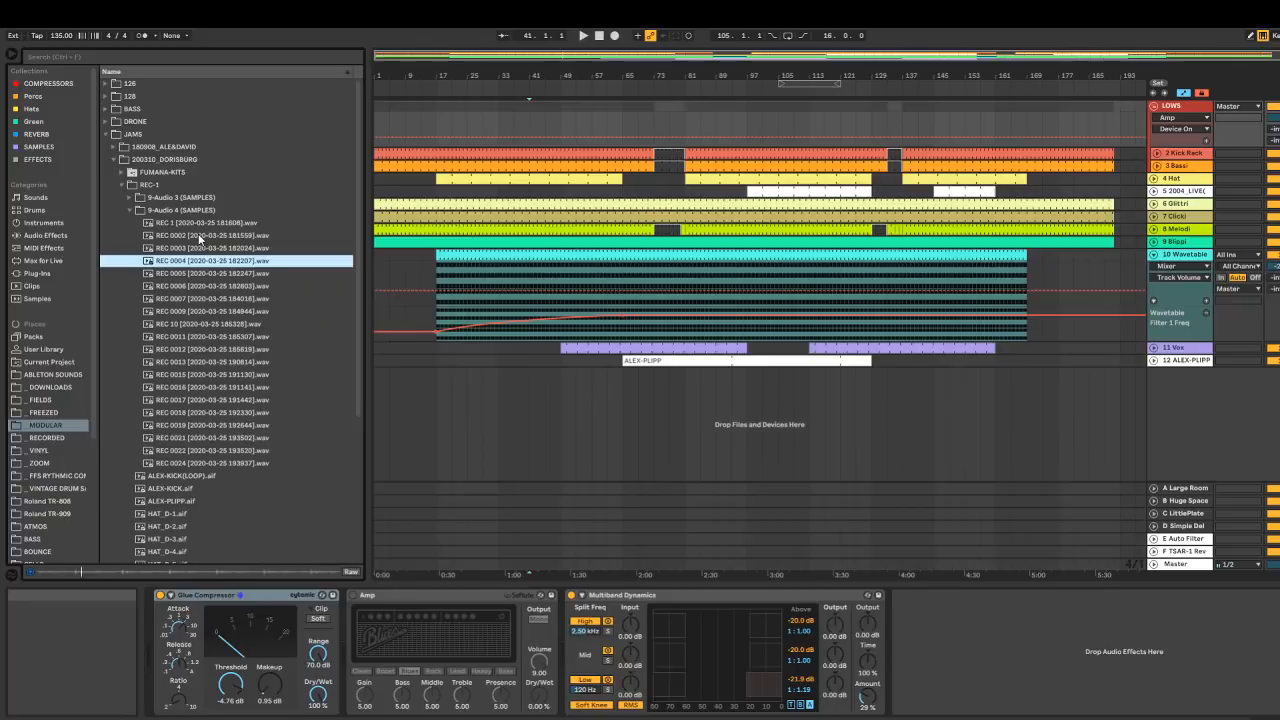
left_click(210, 299)
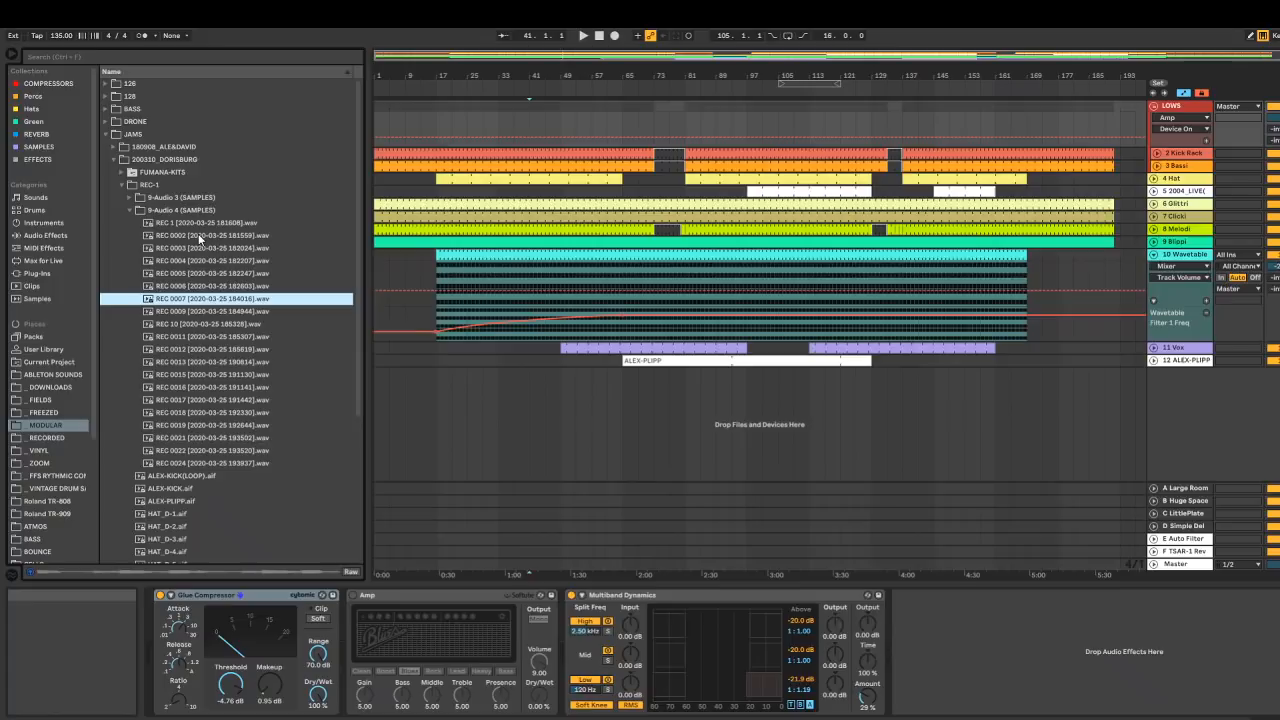
left_click(210, 323)
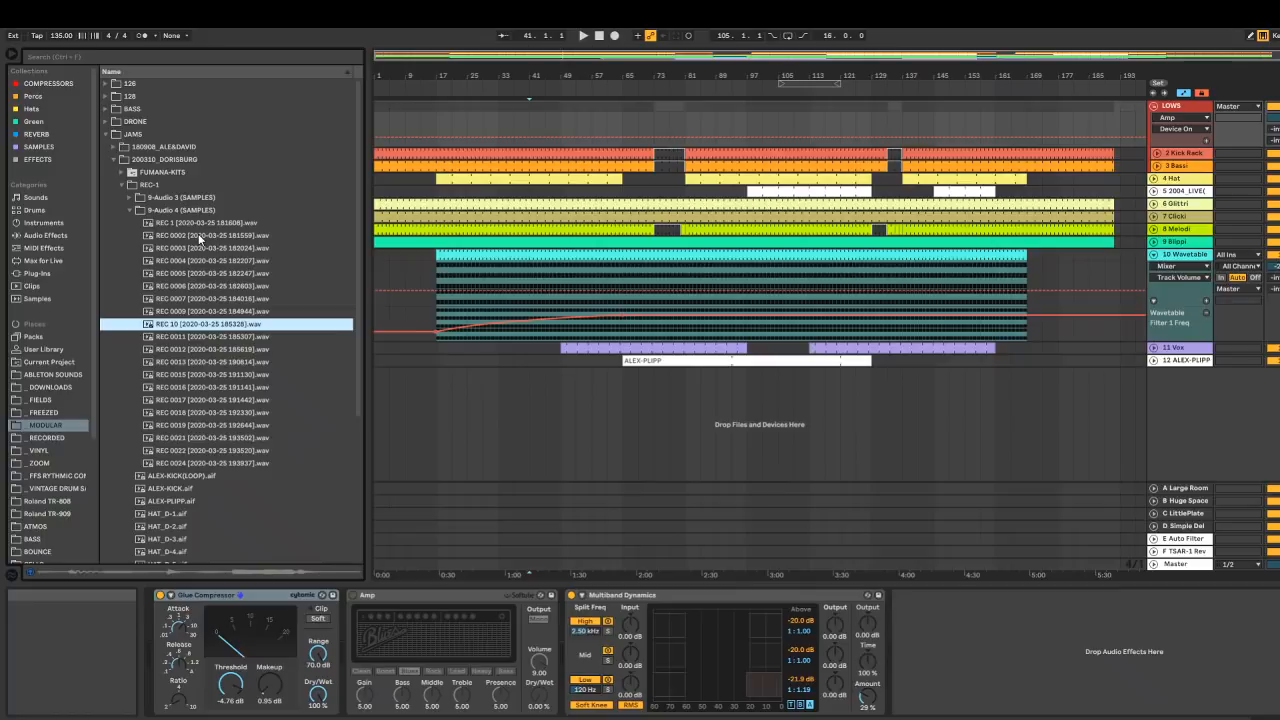
left_click(210, 336)
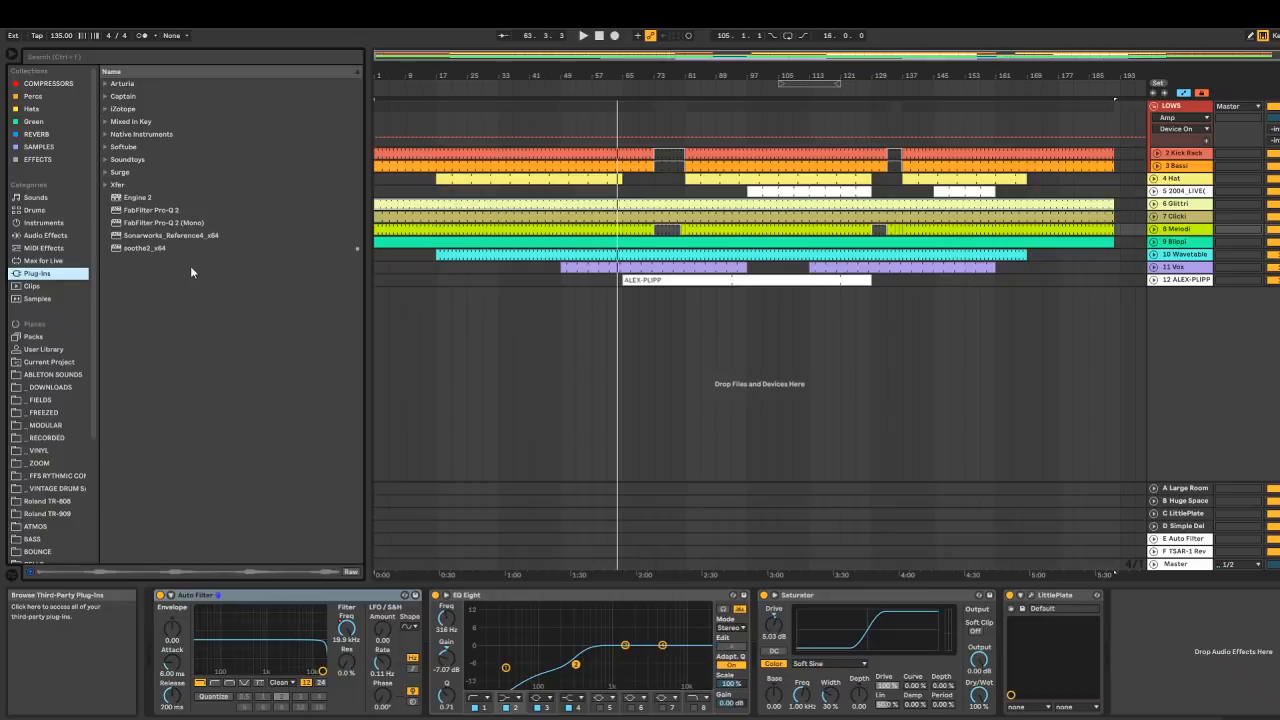
- Load Mixed In Key SE from the plug-in browser onto Melodi and move its window lower
left_click(123, 108)
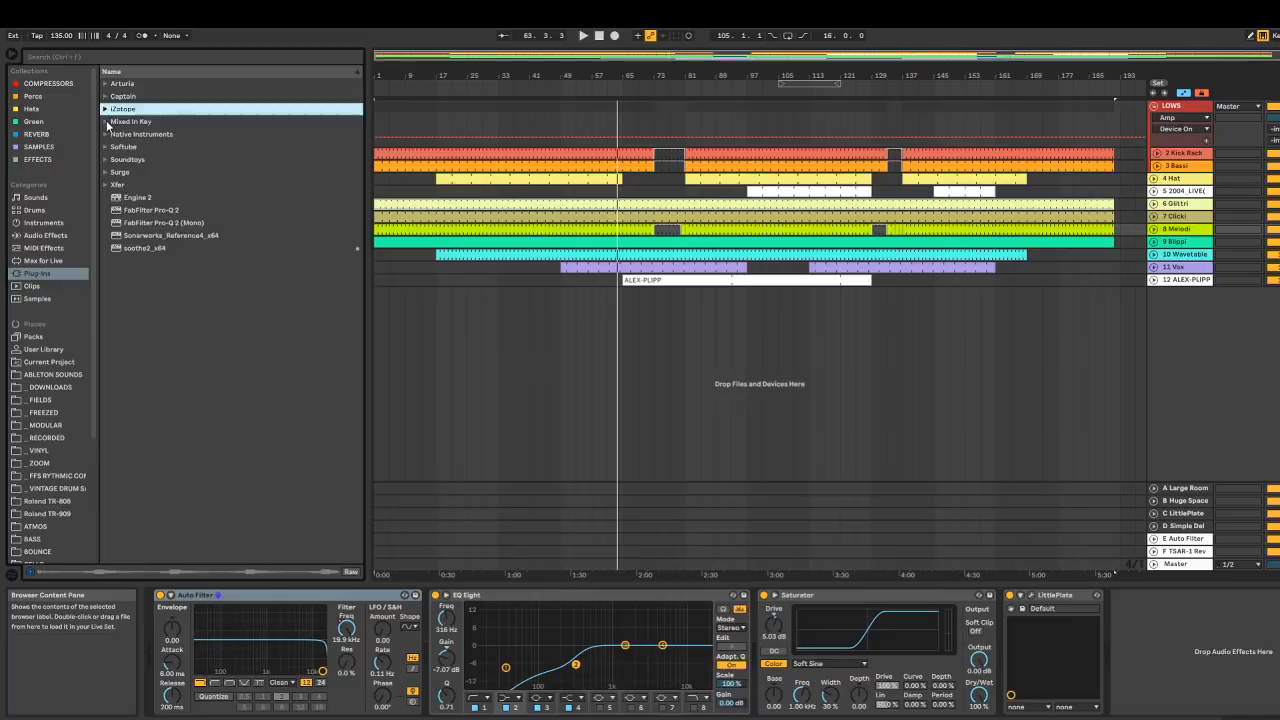
left_click(106, 121)
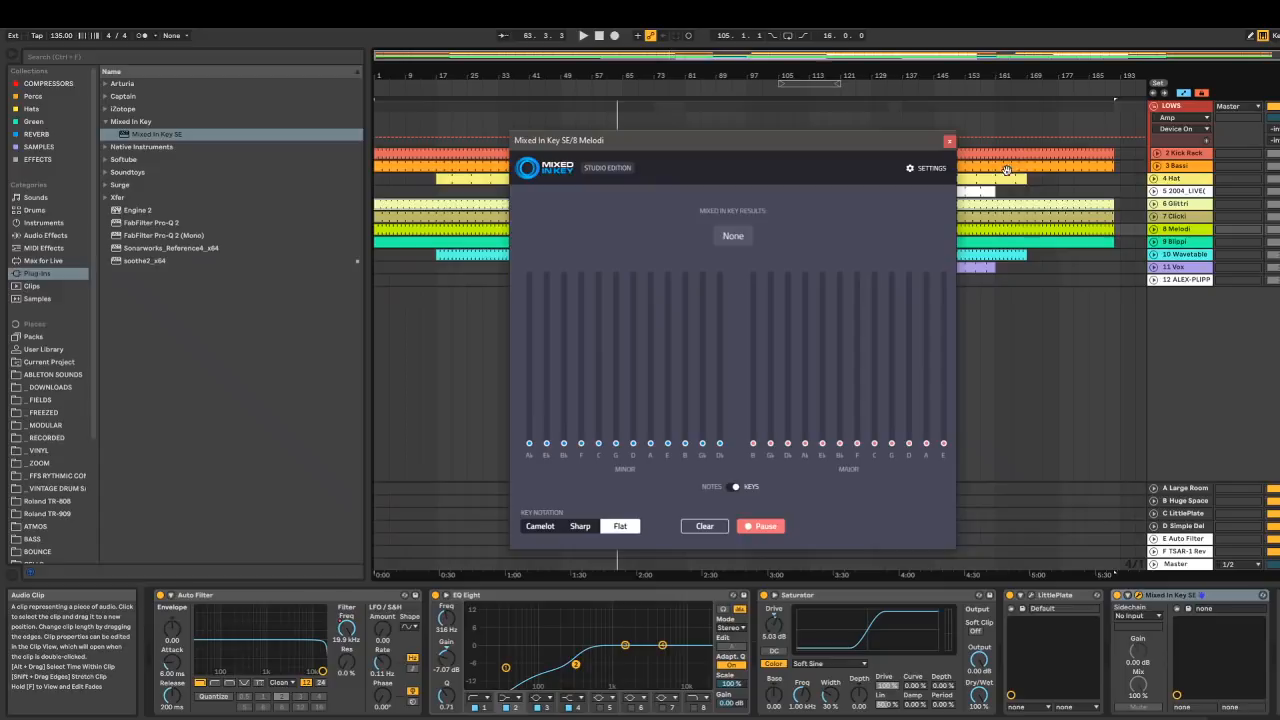
left_click_drag(735, 140, 890, 137)
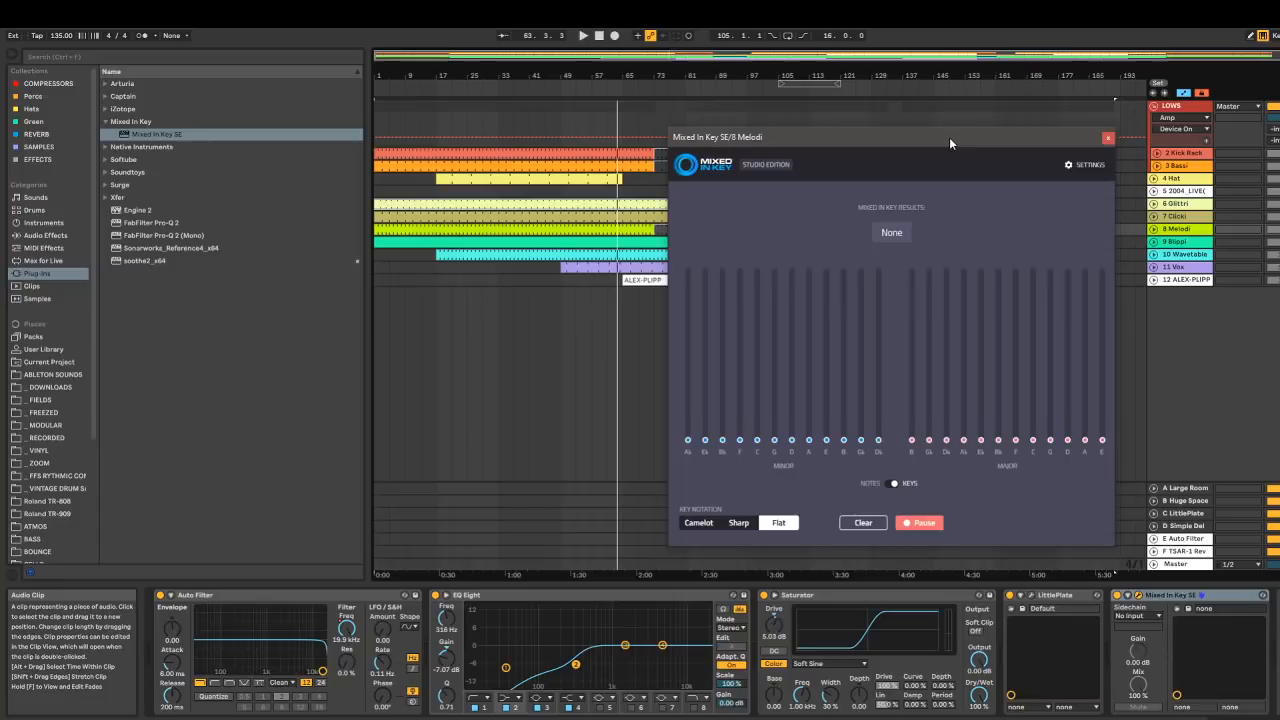
left_click_drag(890, 137, 930, 275)
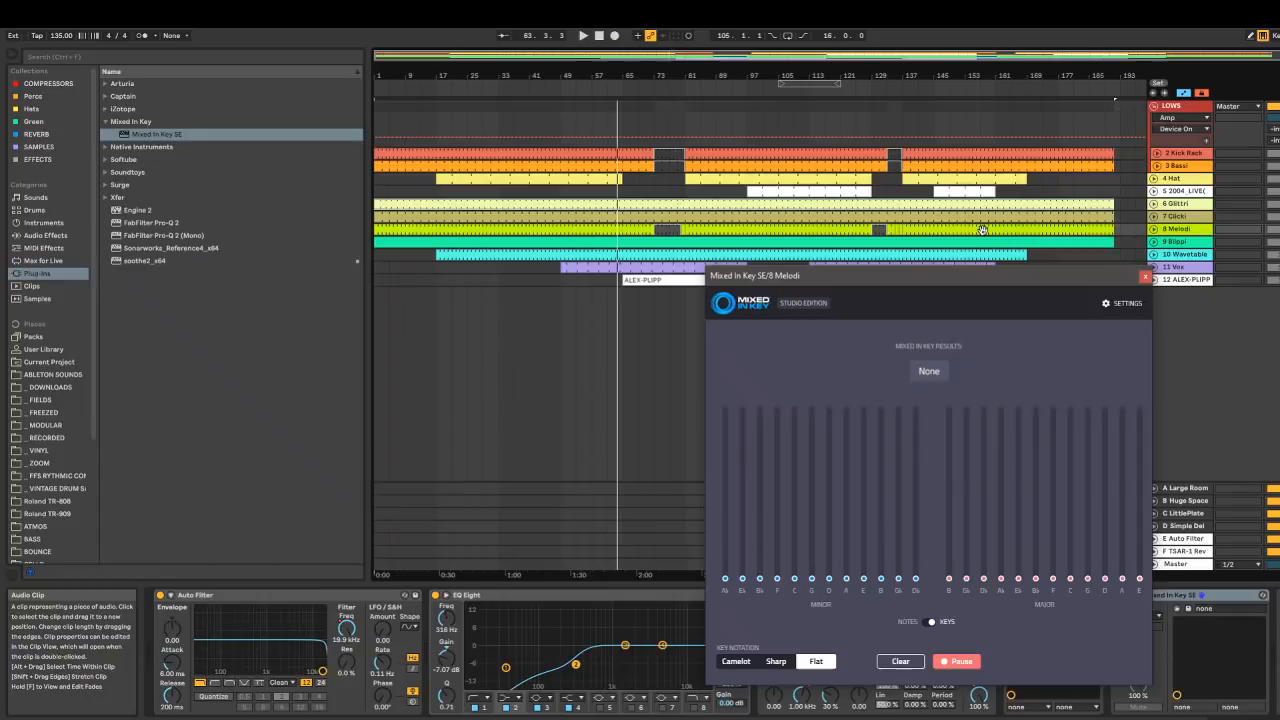
mouse_move(994, 280)
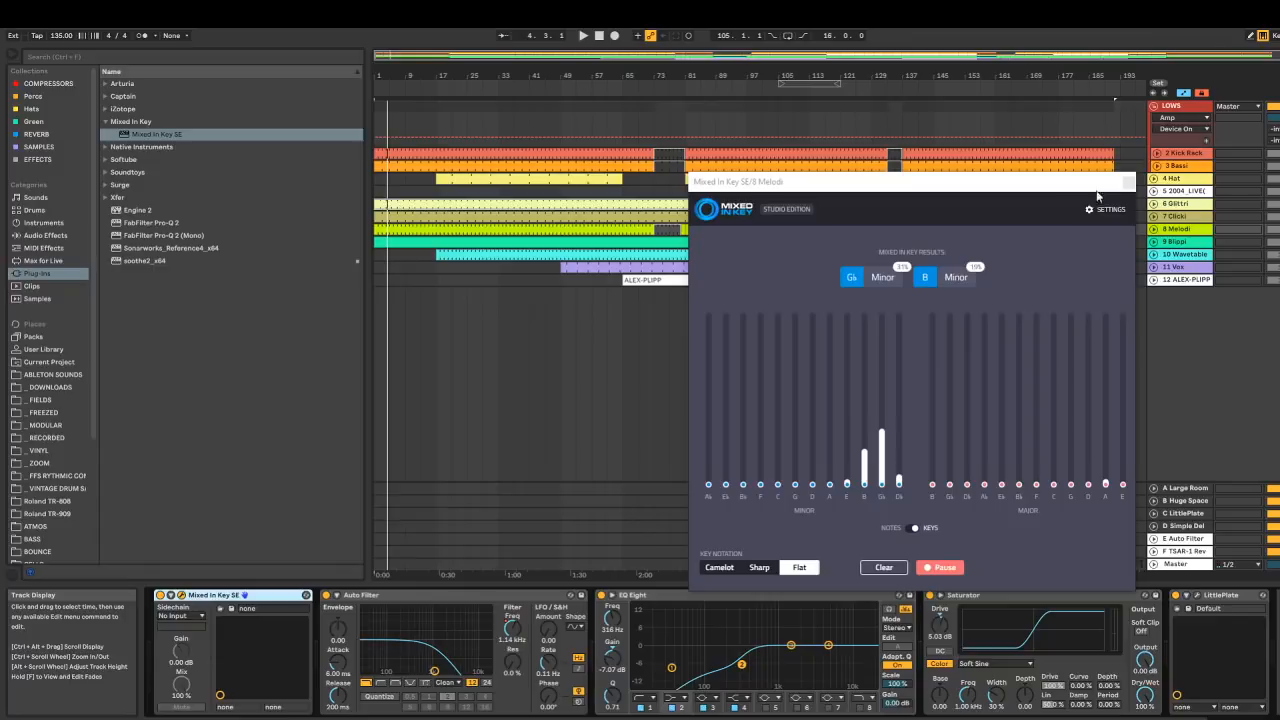
mouse_move(975, 555)
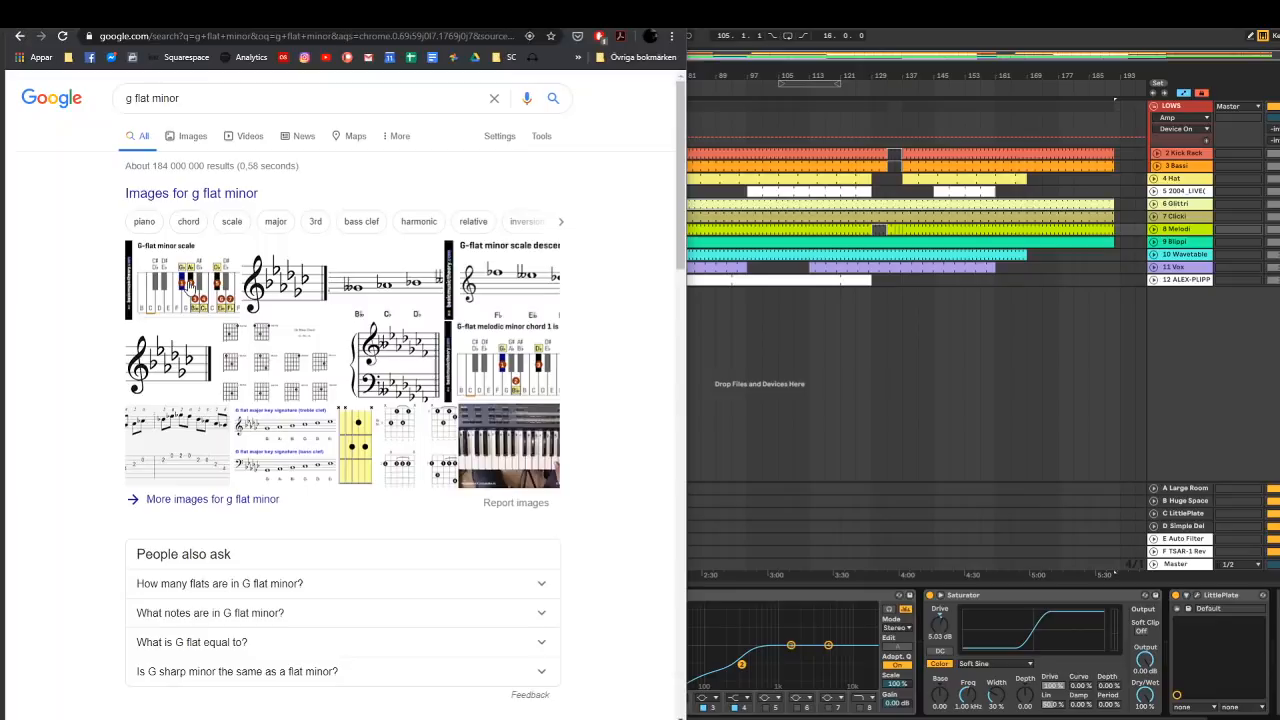
- Look up 'g flat minor' on Google and return to the Live arrangement
left_click(185, 280)
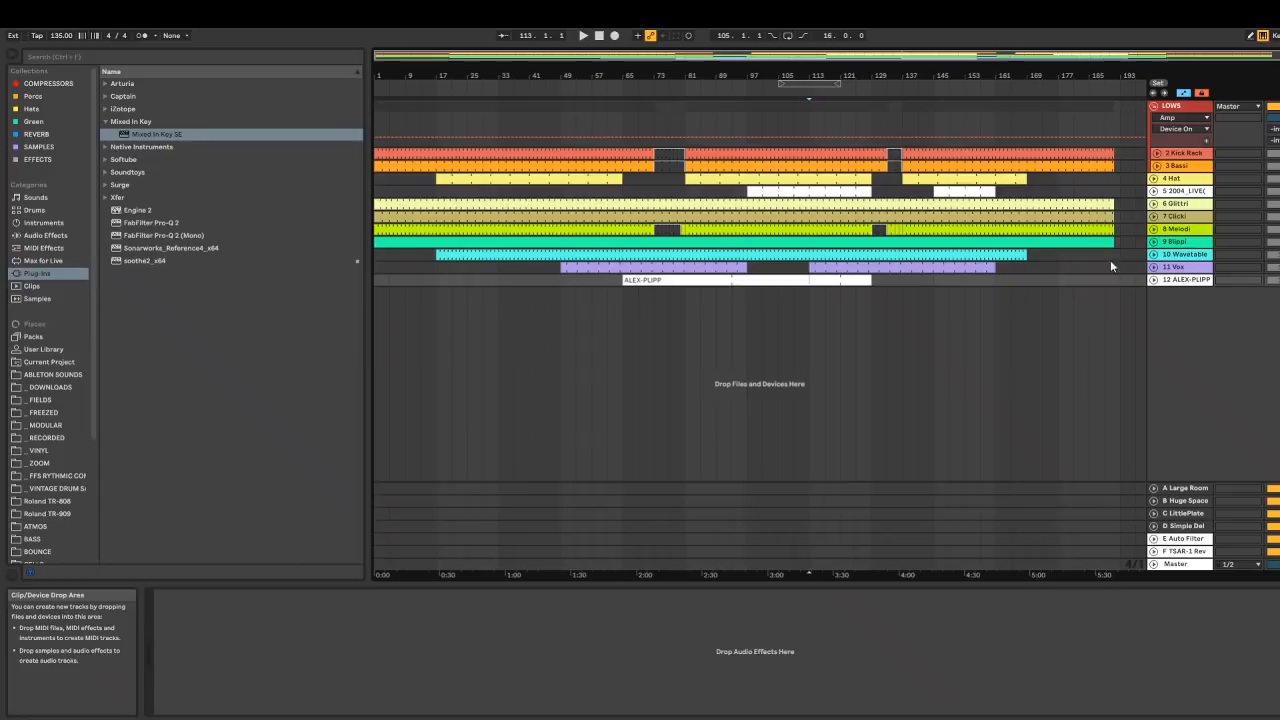
- Show a recorded REC 7 audio clip from the arrangement in the Clip View
left_click(1180, 229)
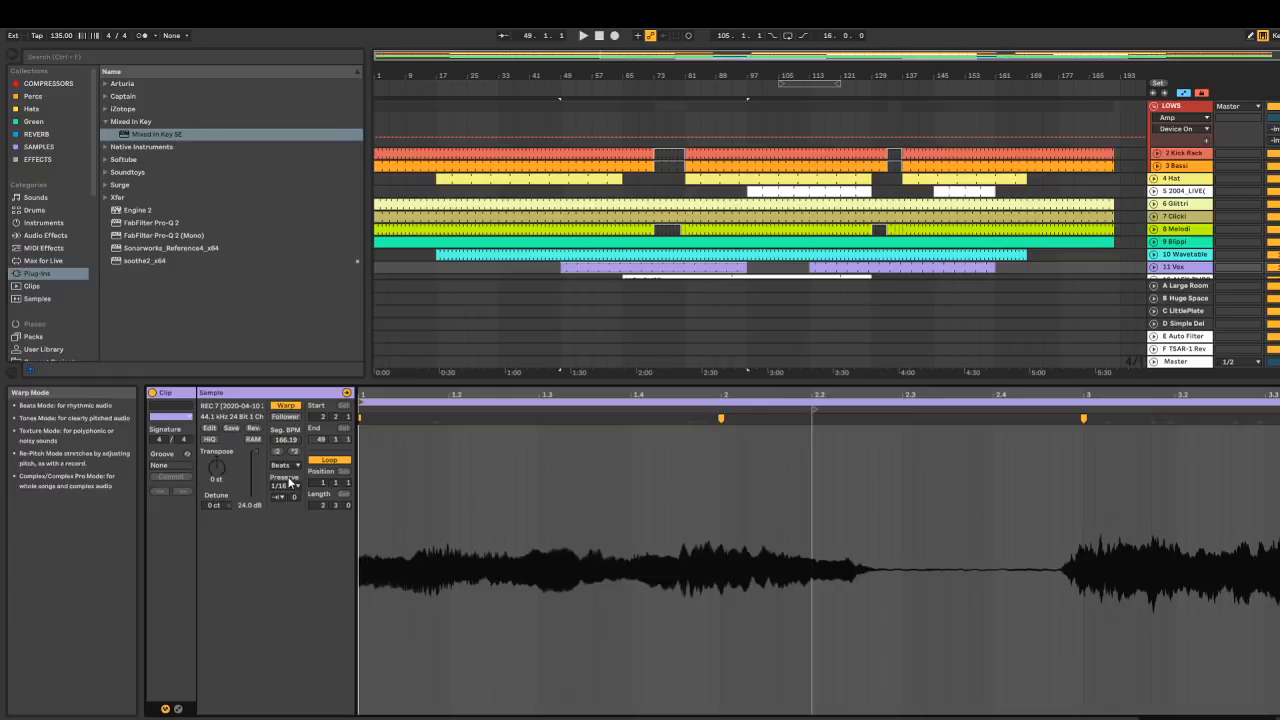
- Show the REC 7 clip's warp mode list (Beats to Complex Pro) with Beats still set
left_click(285, 485)
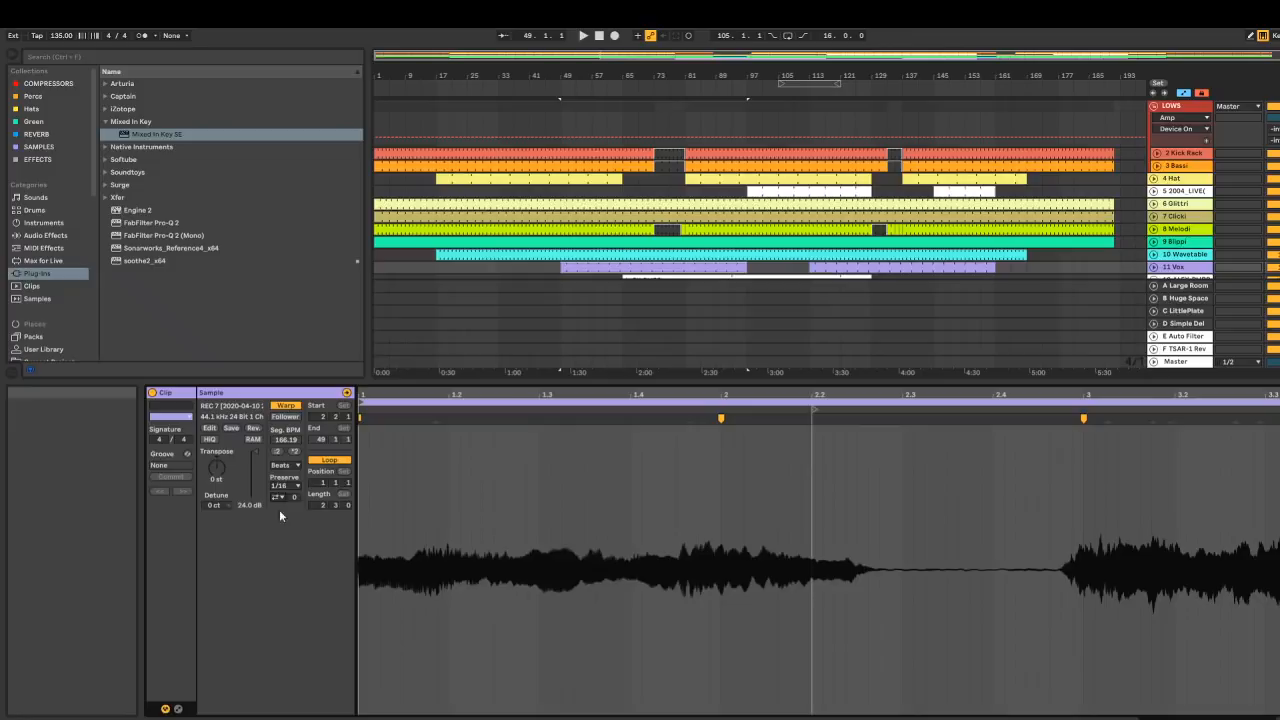
left_click(285, 465)
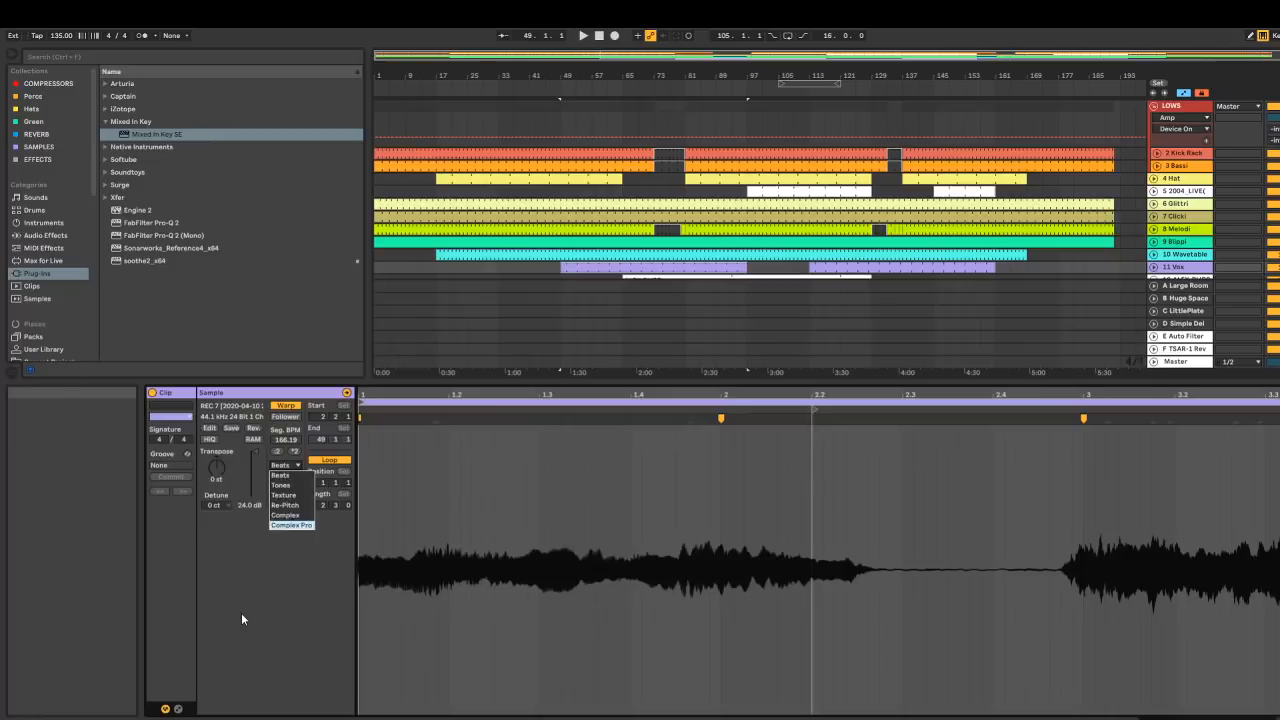
left_click(284, 464)
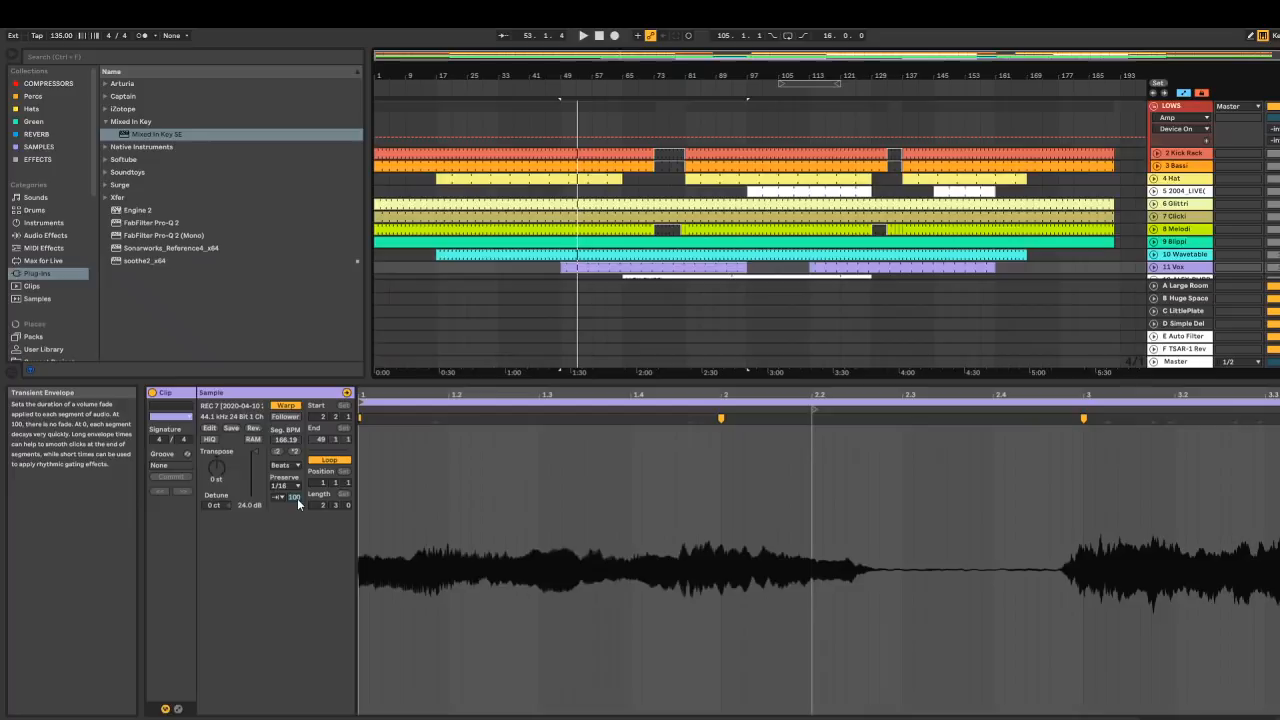
mouse_move(513, 536)
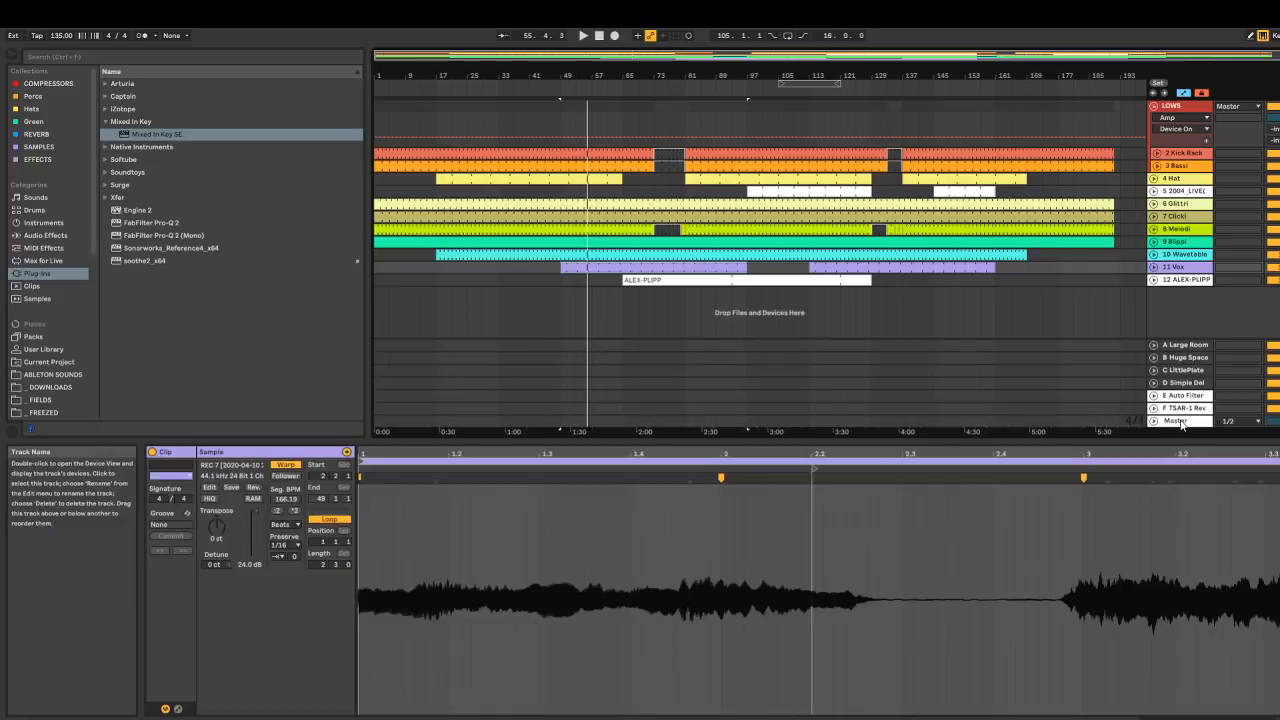
- Collapse the Dorisburg REC-1 subfolders so MODULAR lists just JAMS and the other sample folders
left_click(49, 438)
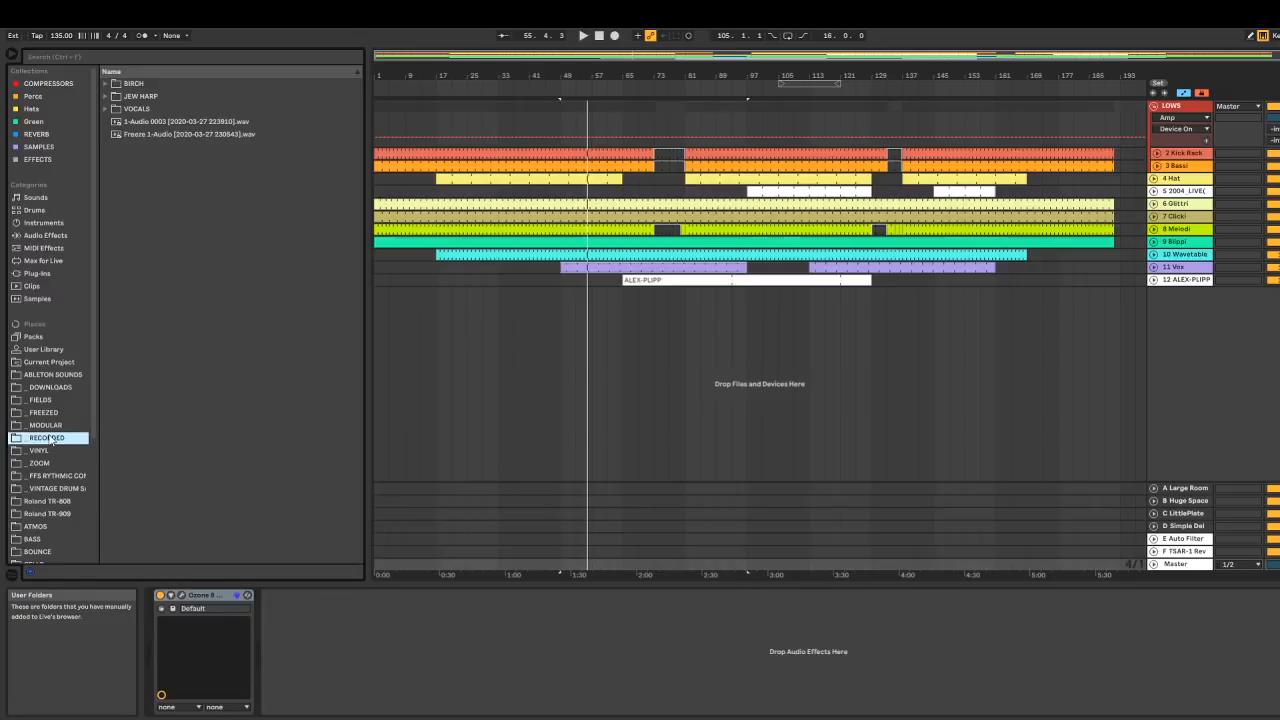
left_click(45, 425)
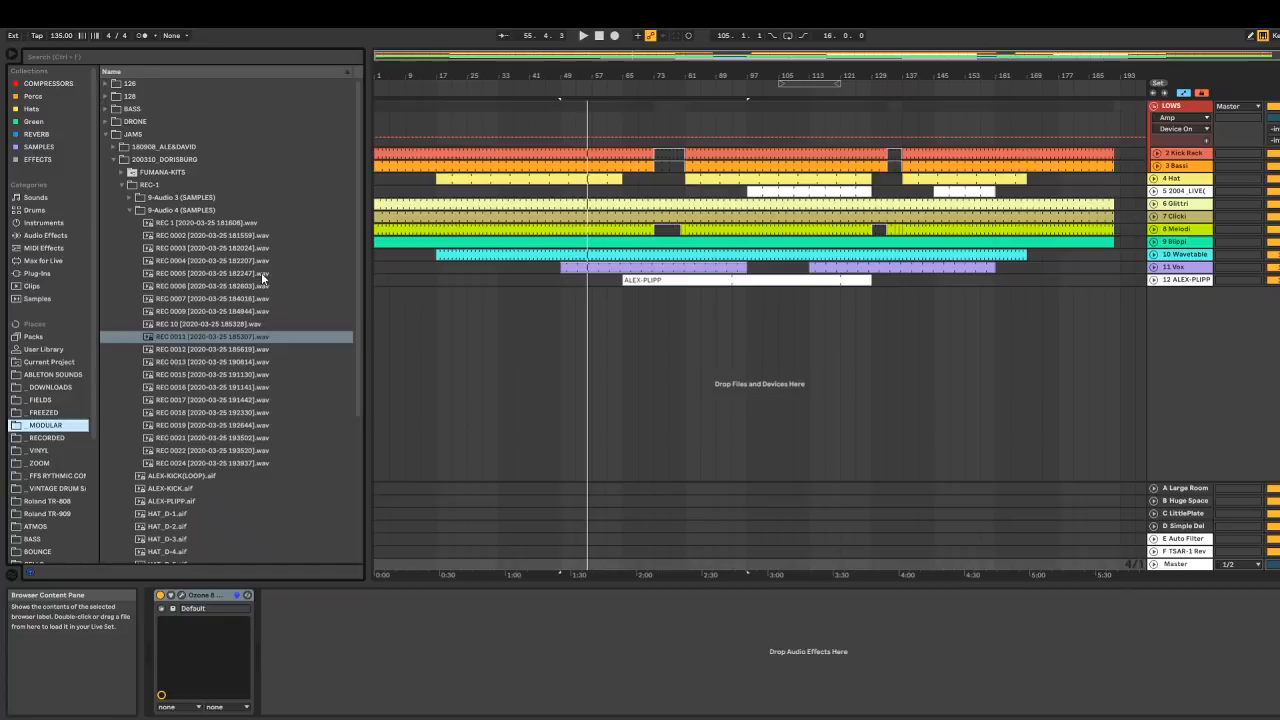
mouse_move(155, 383)
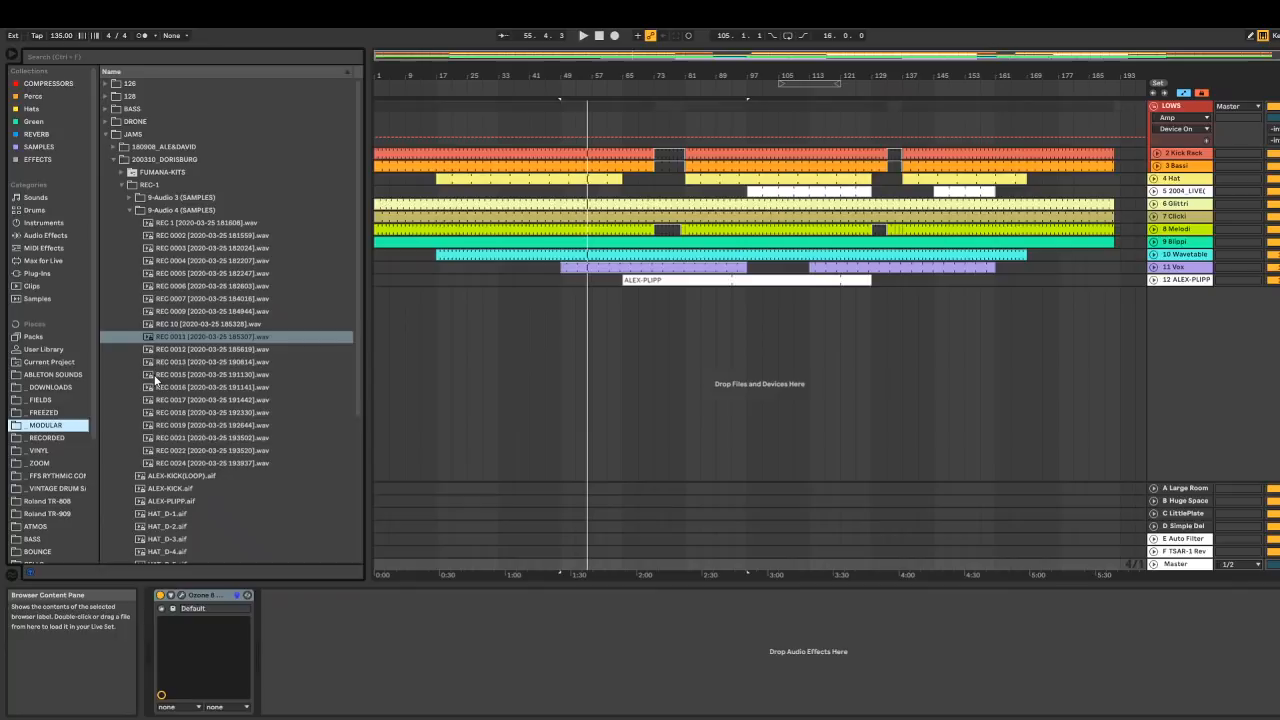
mouse_move(193, 311)
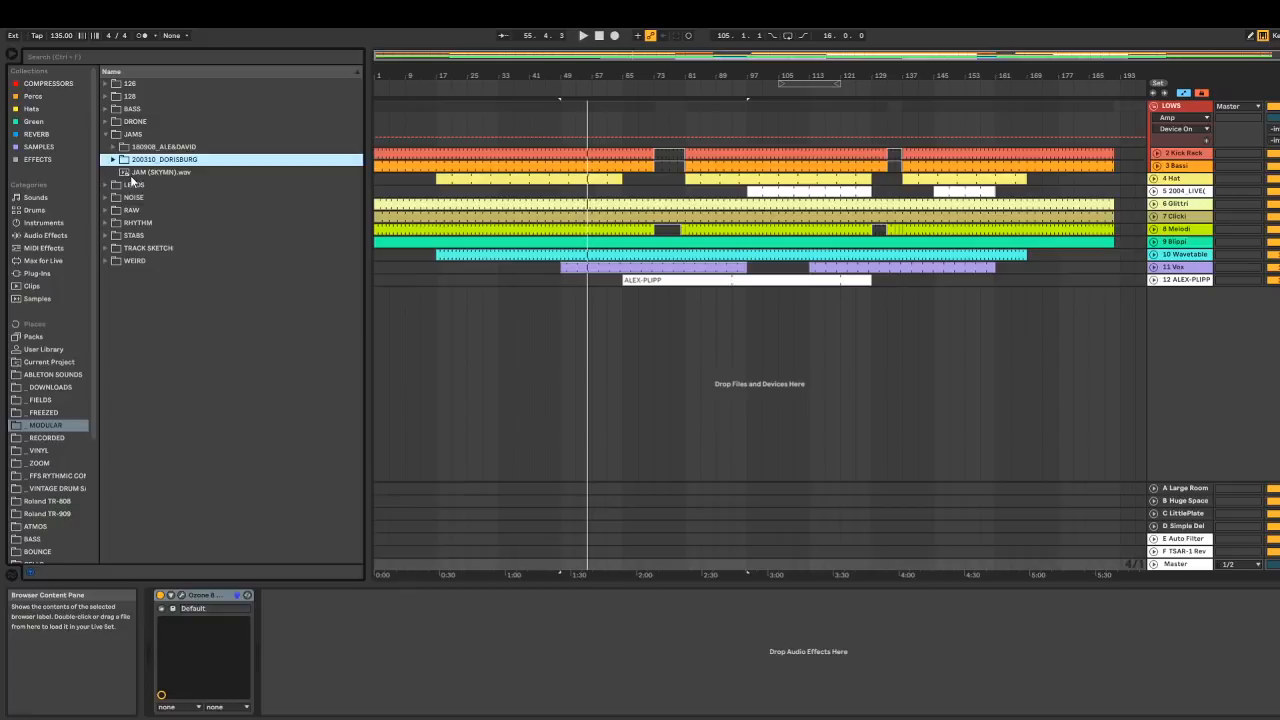
- Show the RECORDED place and expand JEW HARP to its 2003 HARP recordings
left_click(46, 437)
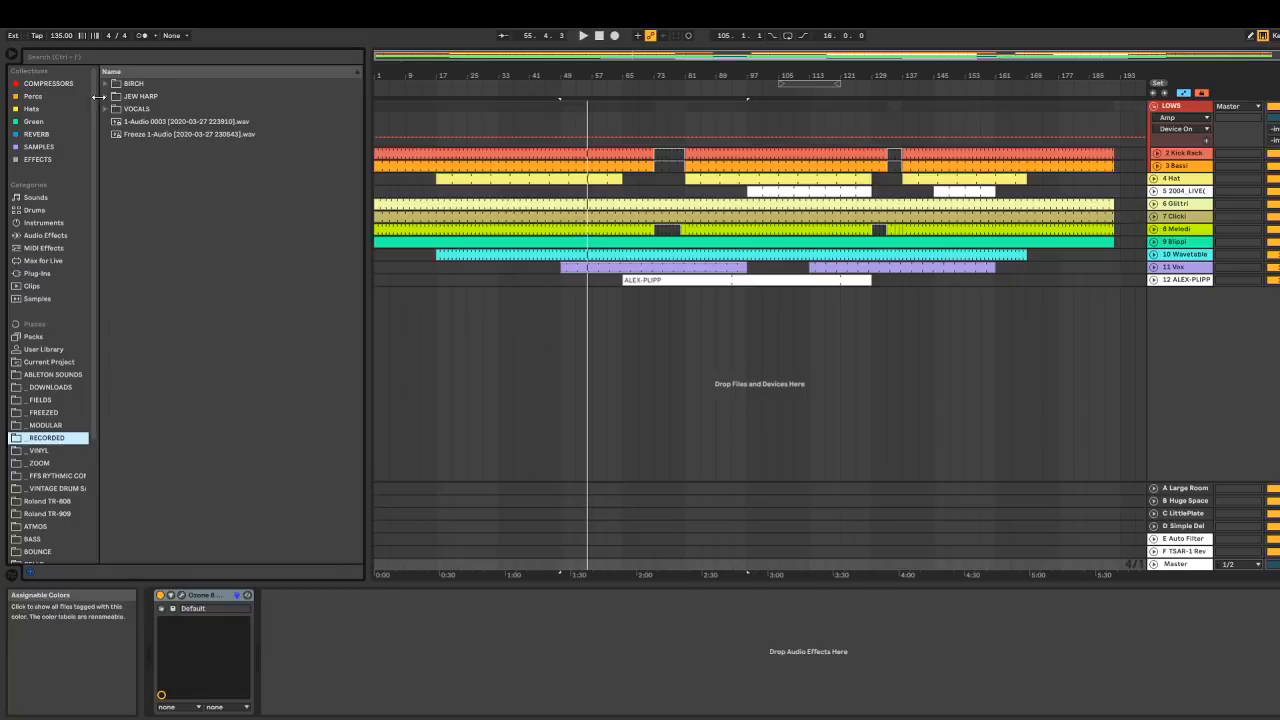
left_click(106, 96)
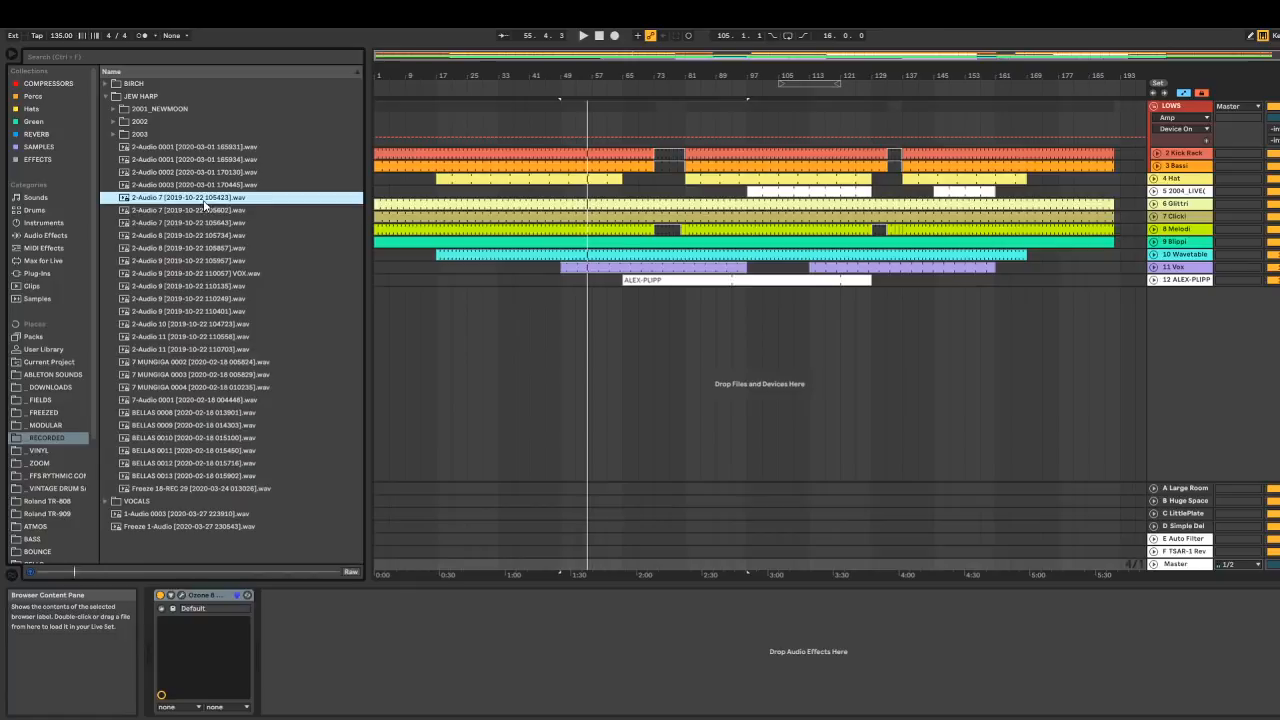
left_click(190, 146)
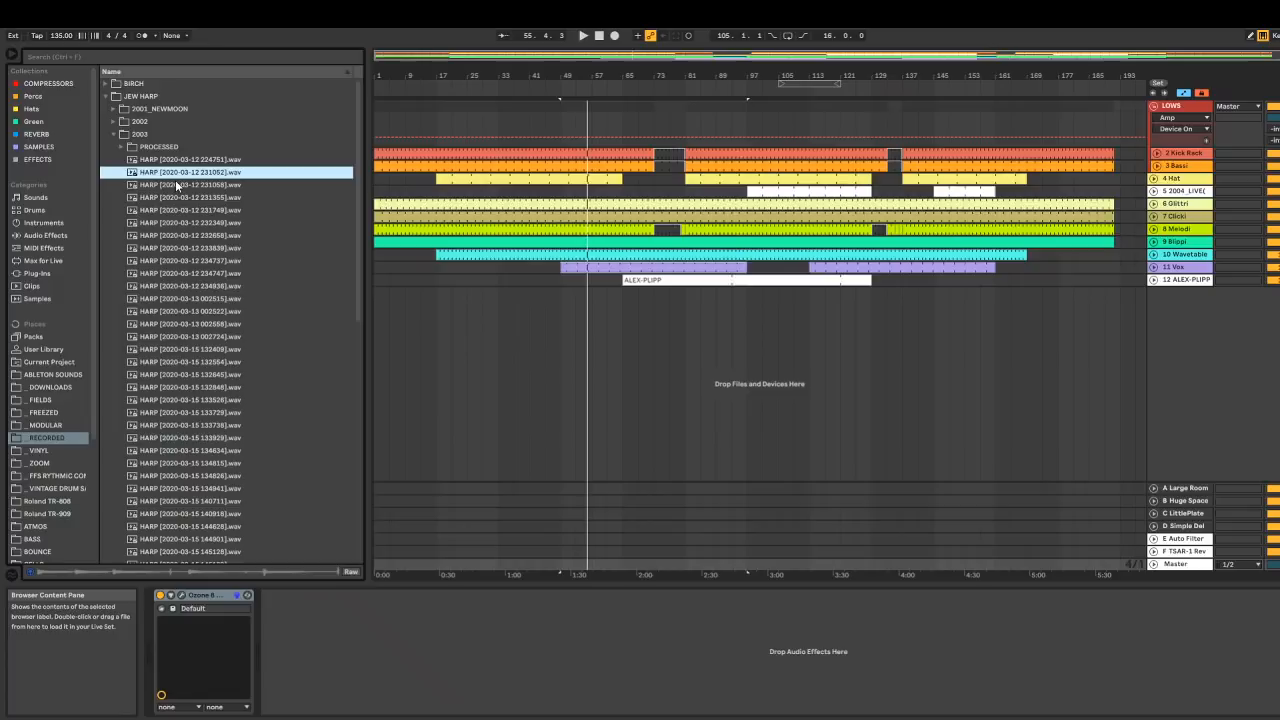
left_click(190, 184)
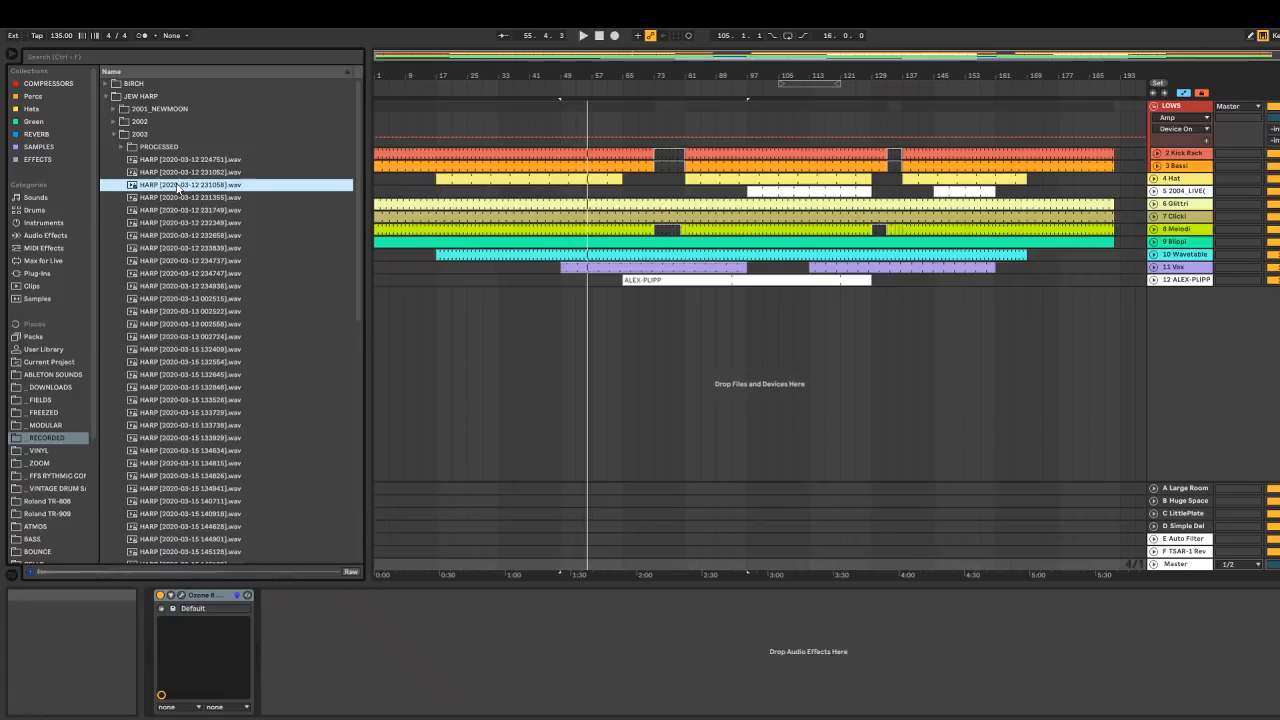
left_click(190, 222)
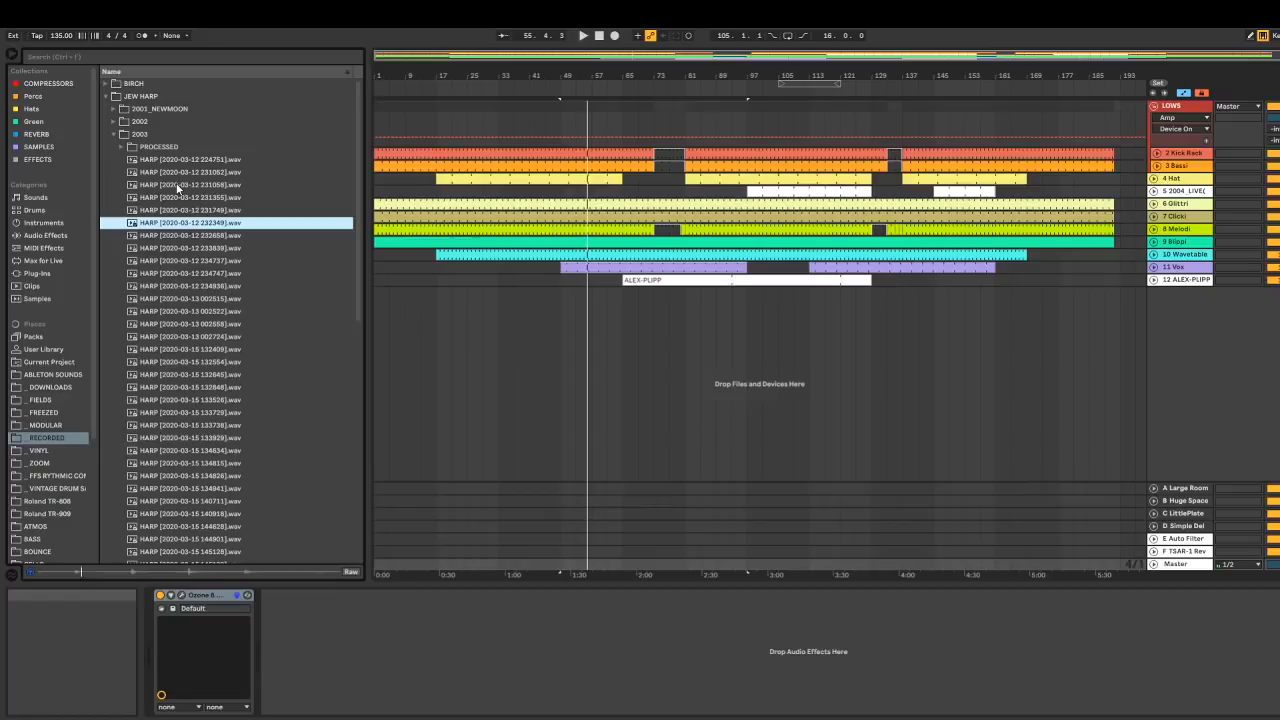
mouse_move(782, 179)
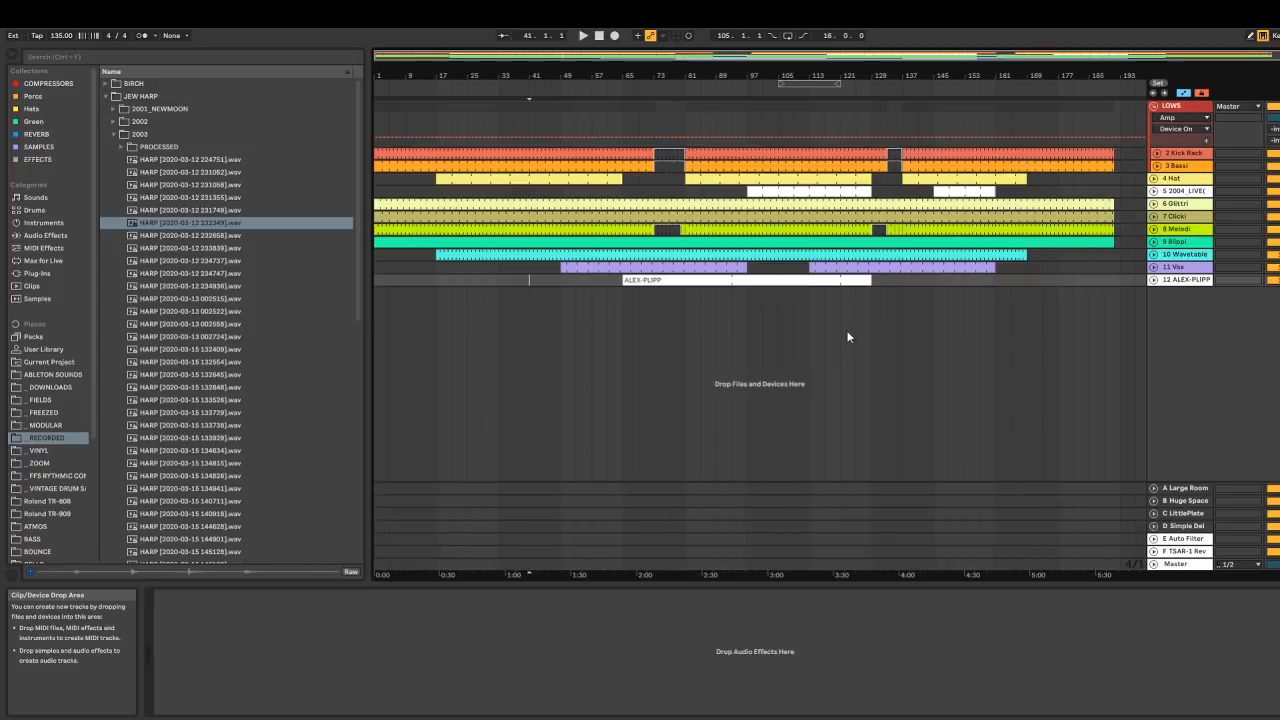
mouse_move(438, 308)
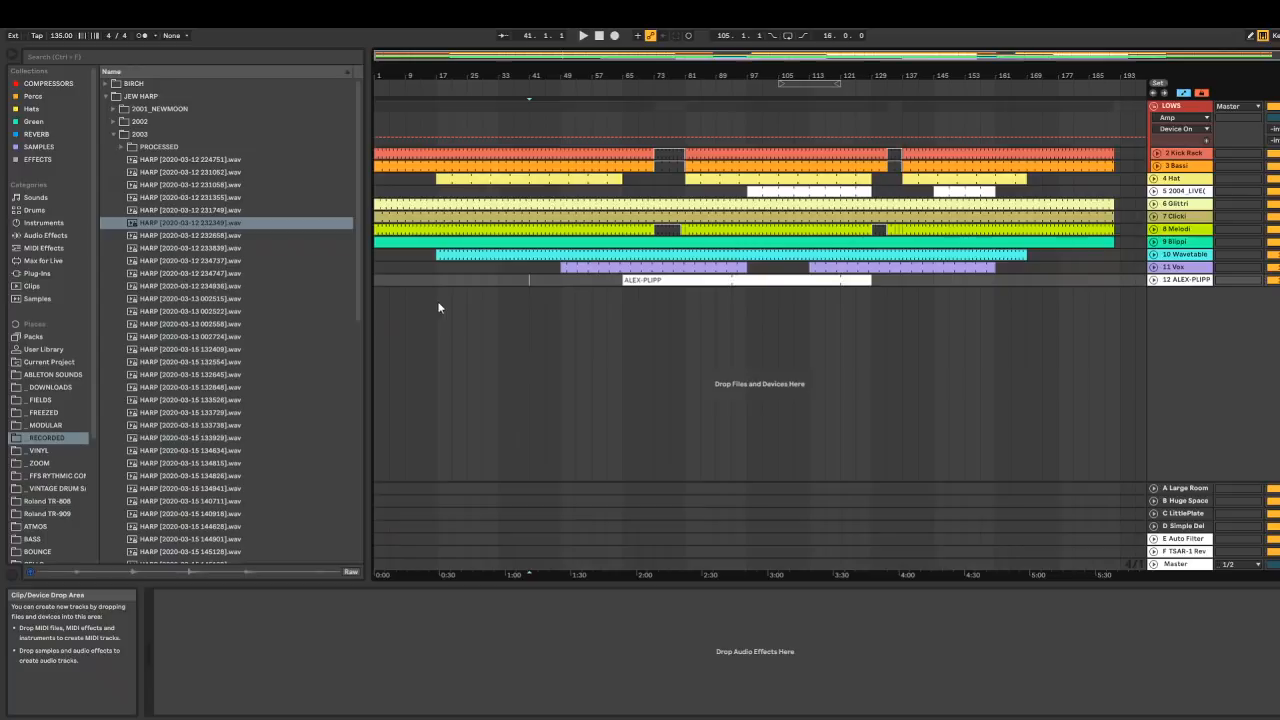